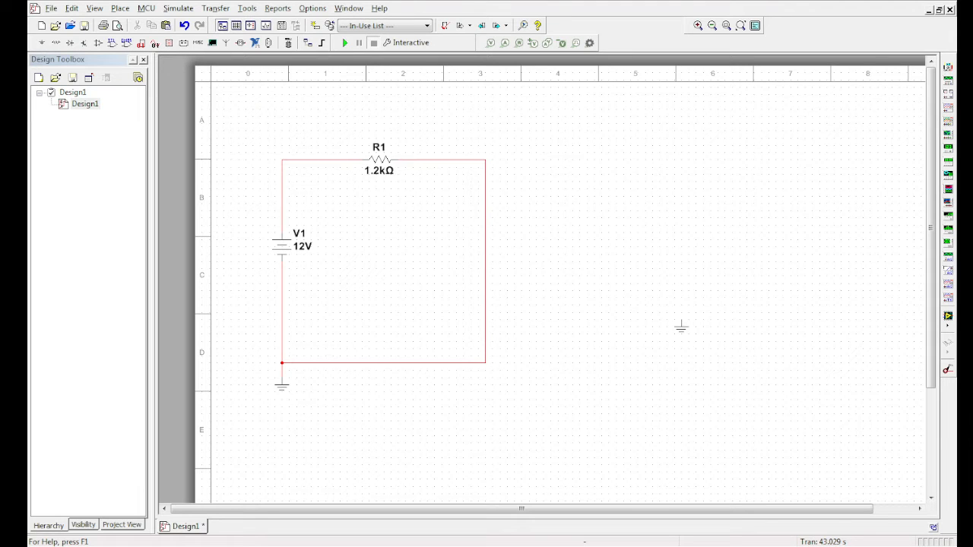
{"action": "mouse_move", "coordinate": [461, 224]}
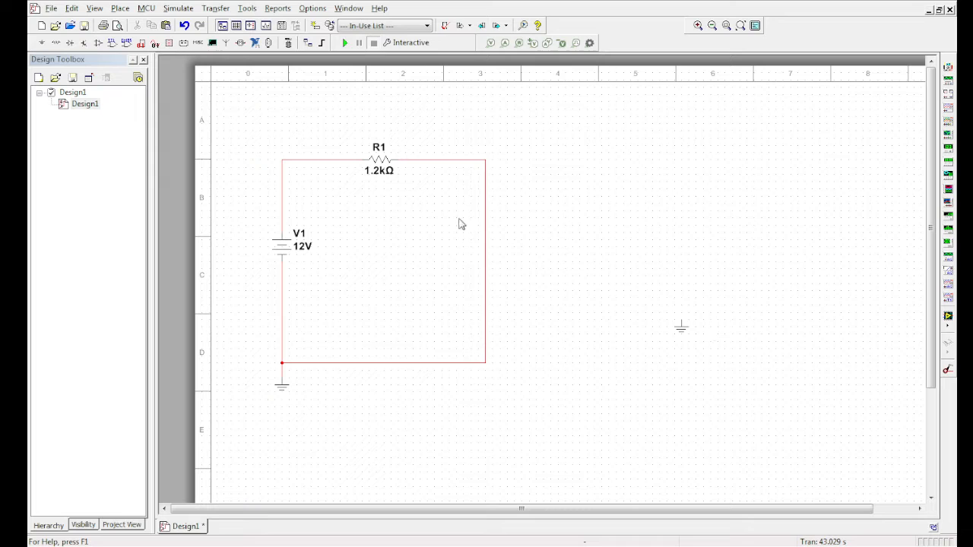
{"action": "mouse_move", "coordinate": [535, 205]}
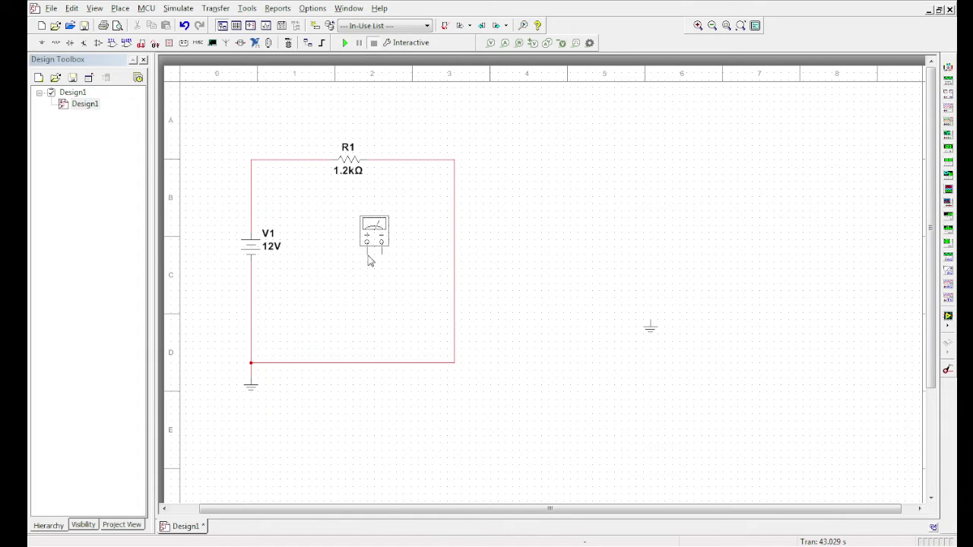
- Place multimeter XMM1 above the circuit's right side, wired to the bottom return wire
{"action": "left_click_drag", "start_coordinate": [372, 235], "coordinate": [554, 144]}
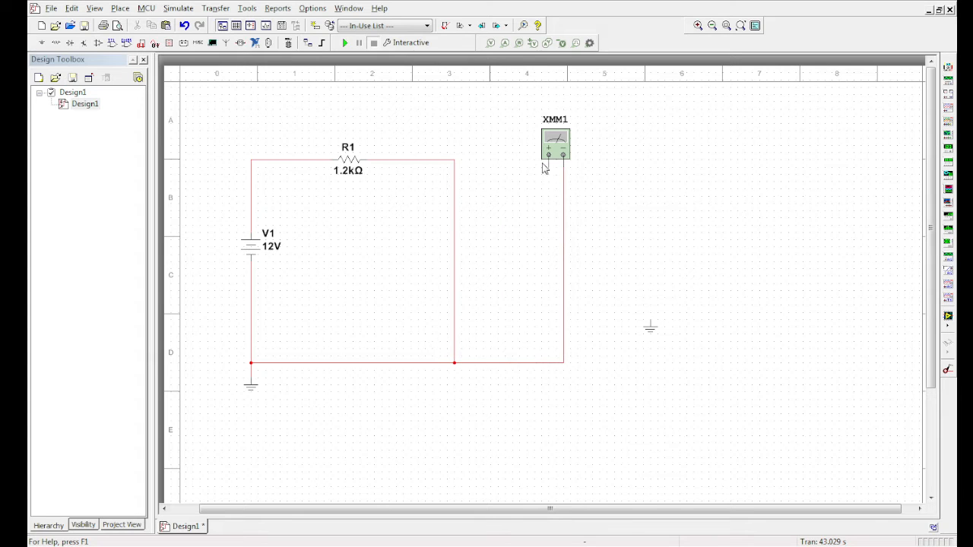
{"action": "mouse_move", "coordinate": [549, 167]}
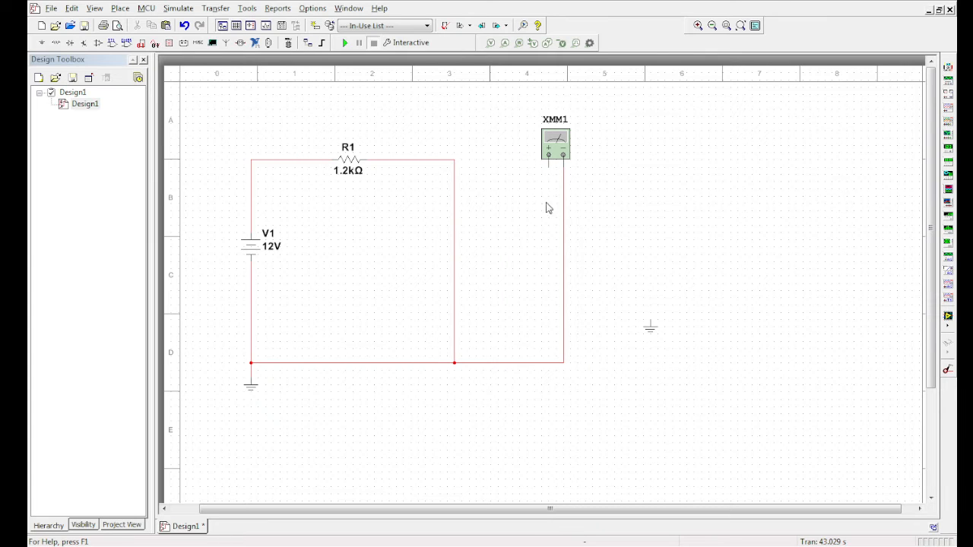
- Replace the wire right of R1 with a 1.2kΩ resistor R2 wired down to the bottom wire
{"action": "left_click", "coordinate": [410, 160]}
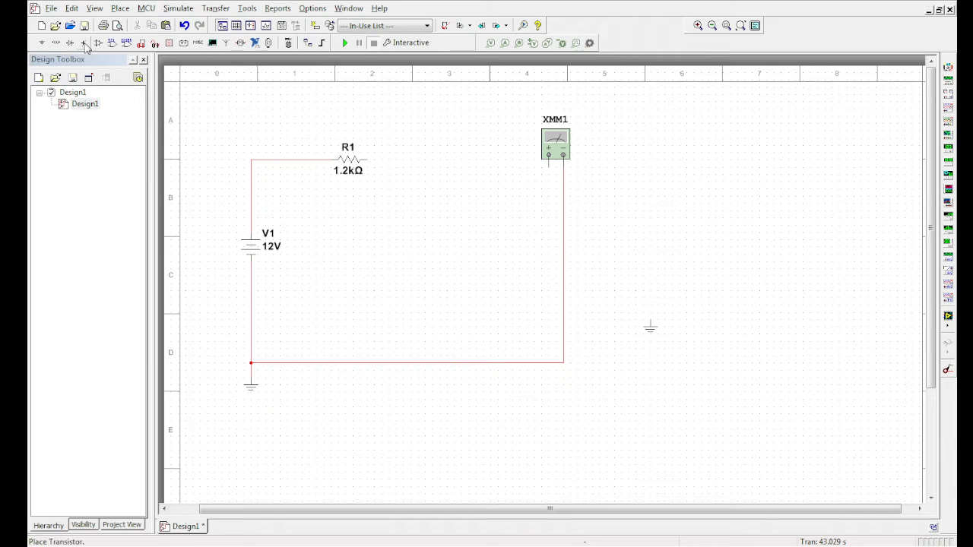
{"action": "mouse_move", "coordinate": [547, 135]}
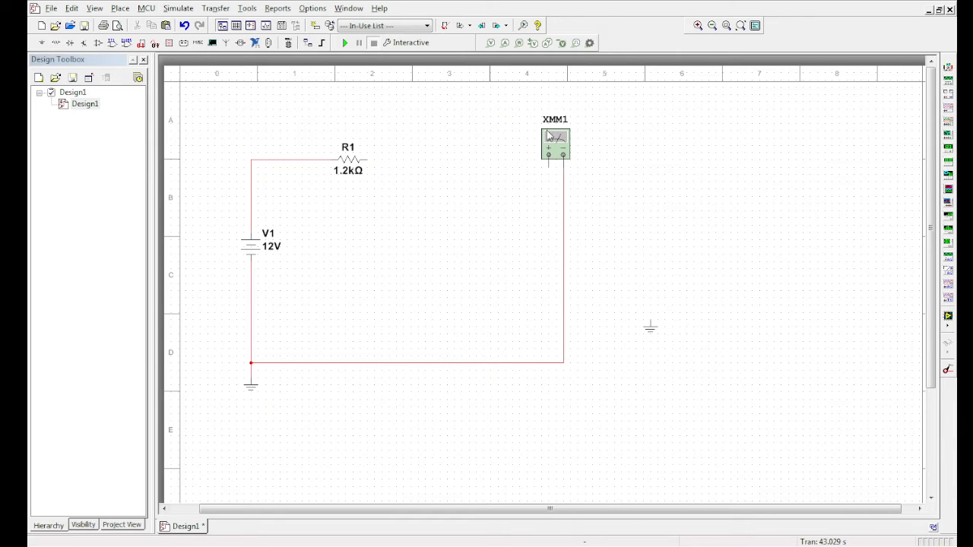
{"action": "left_click", "coordinate": [433, 160]}
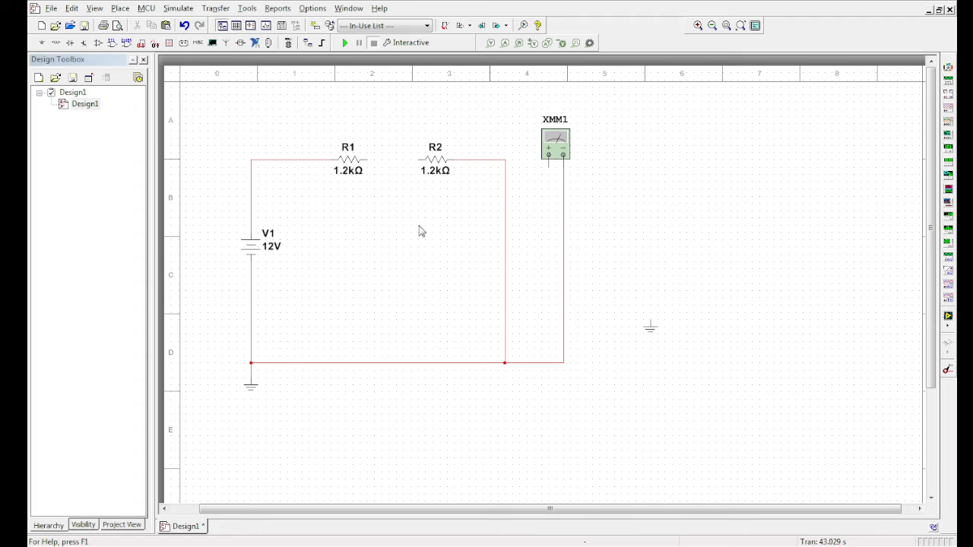
{"action": "mouse_move", "coordinate": [373, 169]}
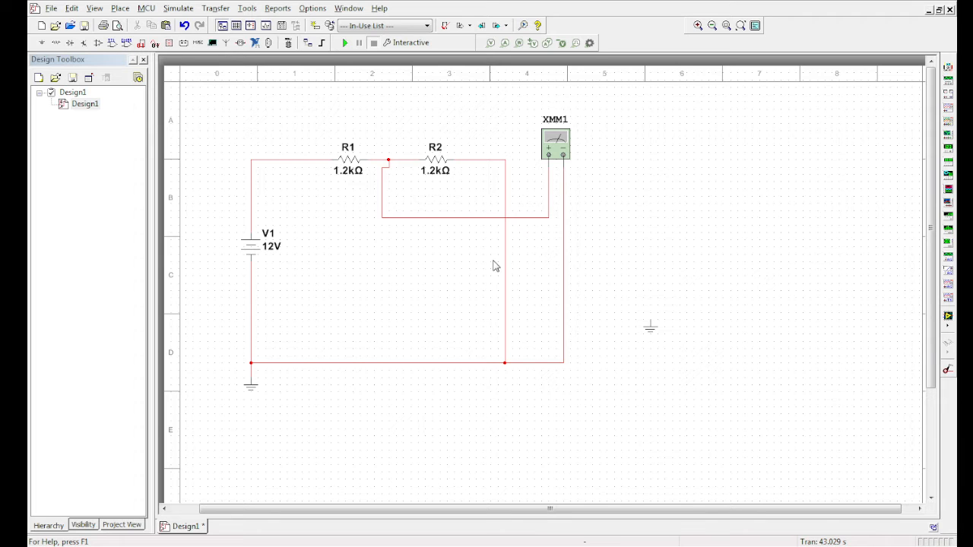
{"action": "mouse_move", "coordinate": [551, 151]}
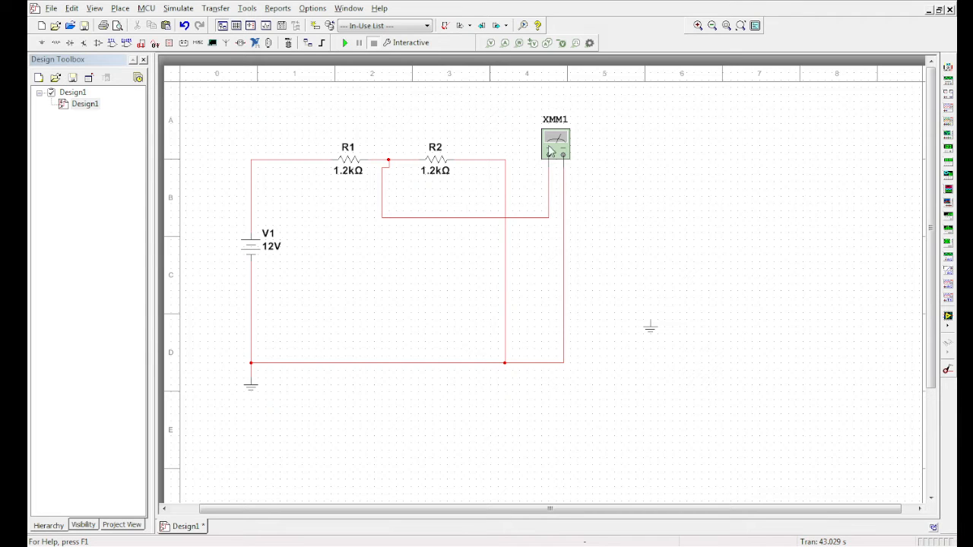
- Start the divider simulation from the Simulation toolbar's Run button and select multimeter XMM1
{"action": "left_click", "coordinate": [344, 42]}
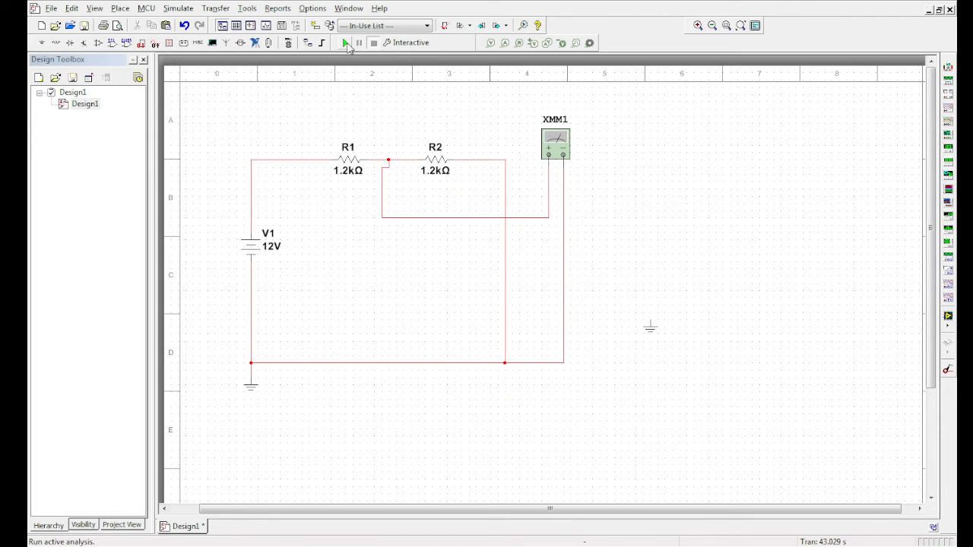
{"action": "left_click", "coordinate": [345, 43]}
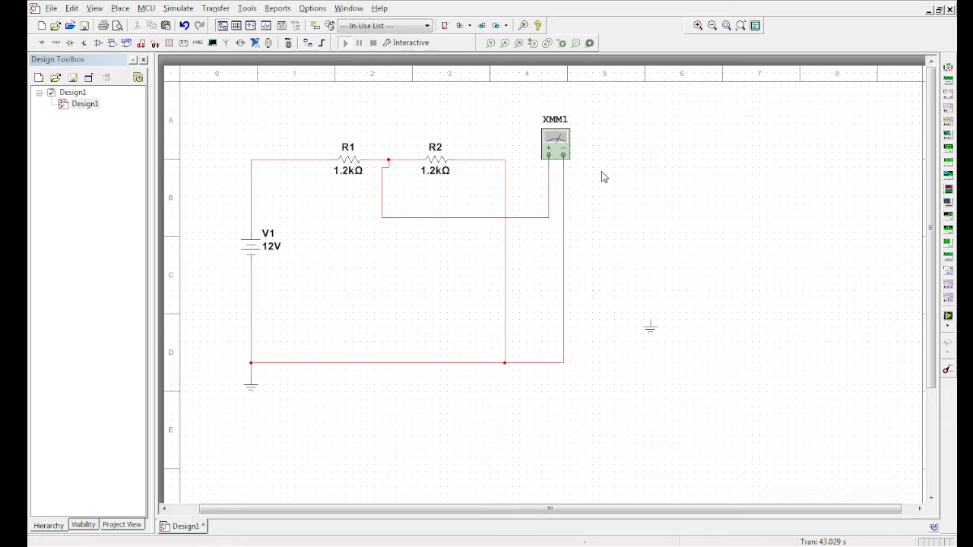
{"action": "left_click", "coordinate": [345, 42]}
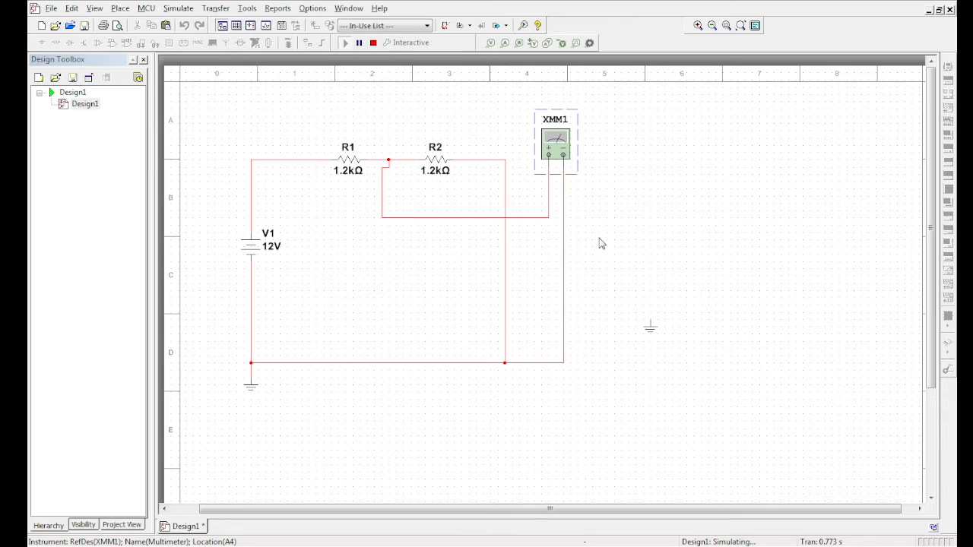
{"action": "mouse_move", "coordinate": [646, 310]}
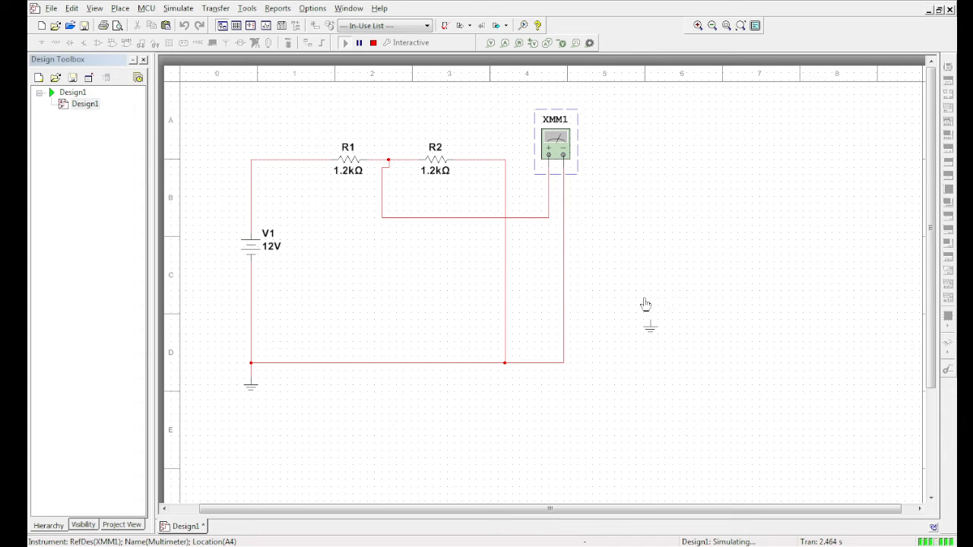
{"action": "mouse_move", "coordinate": [589, 290]}
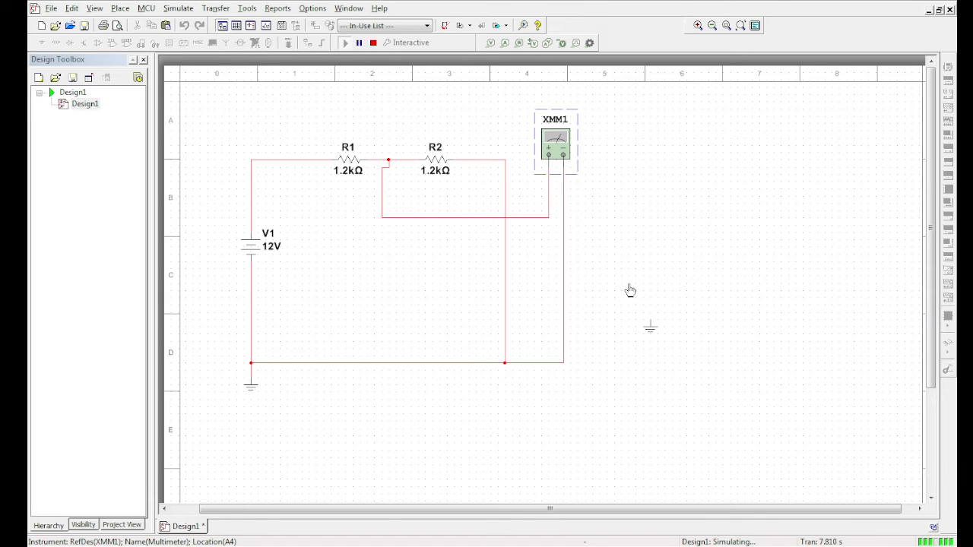
{"action": "mouse_move", "coordinate": [636, 317]}
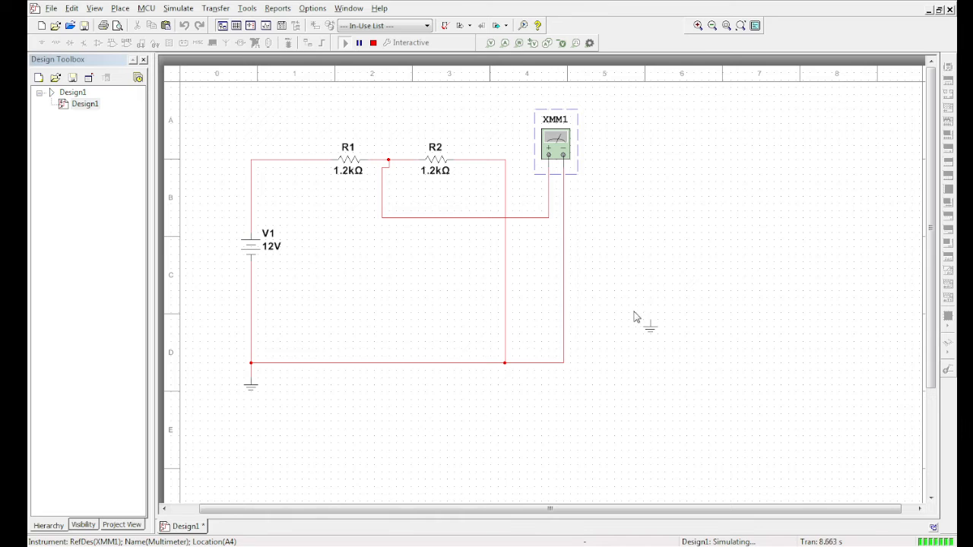
{"action": "mouse_move", "coordinate": [631, 251]}
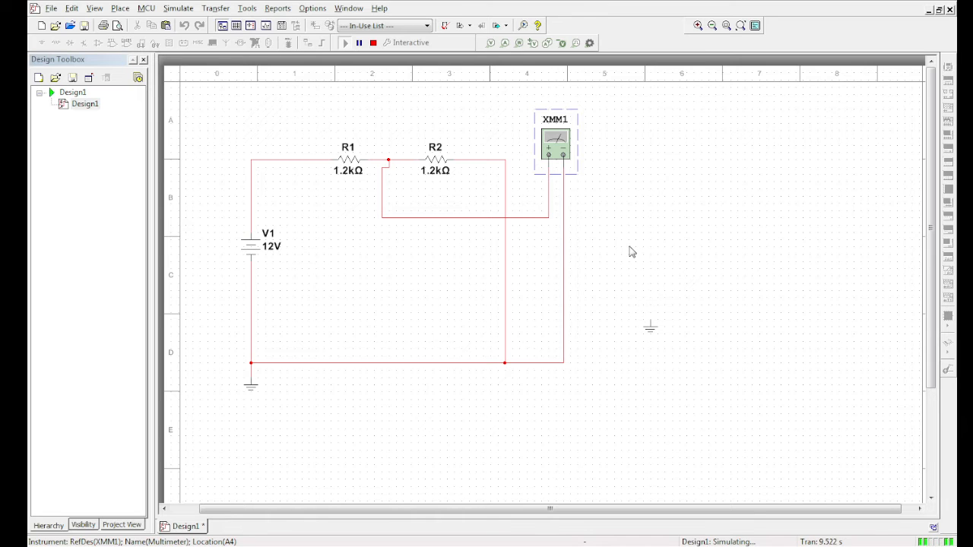
{"action": "mouse_move", "coordinate": [683, 260]}
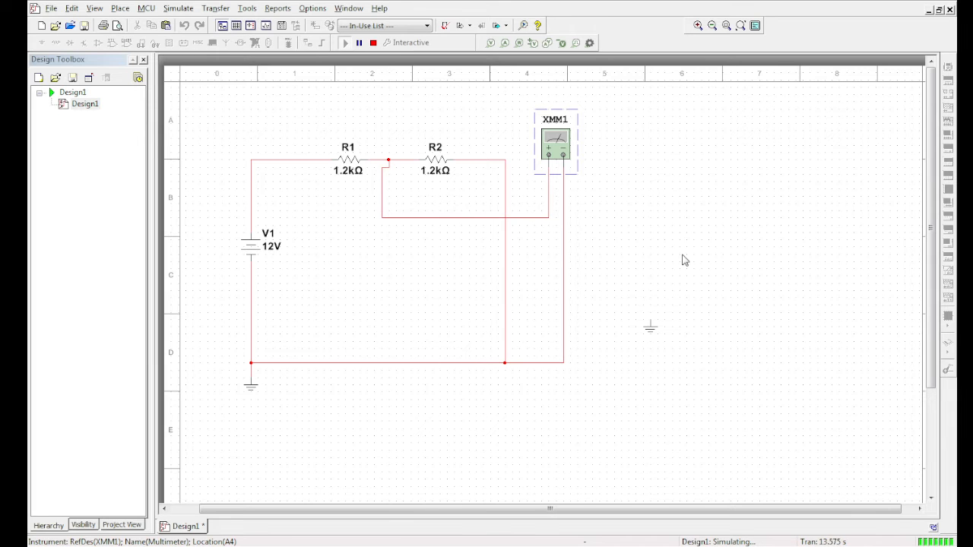
{"action": "mouse_move", "coordinate": [636, 222]}
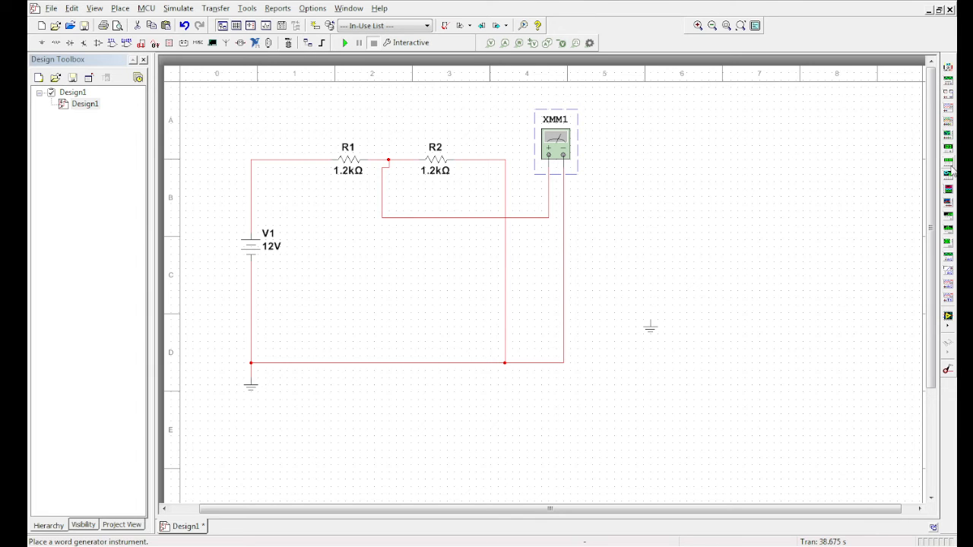
{"action": "mouse_move", "coordinate": [950, 205]}
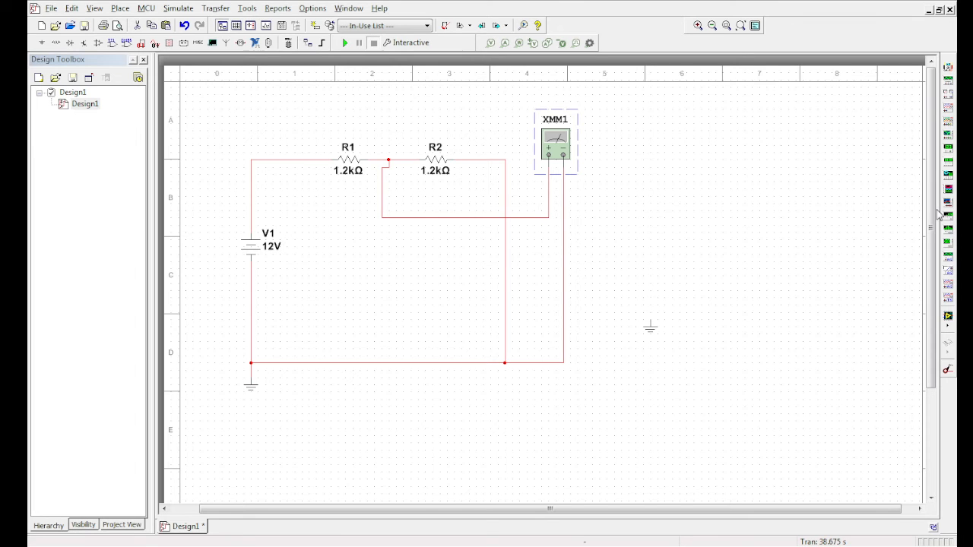
{"action": "mouse_move", "coordinate": [877, 256]}
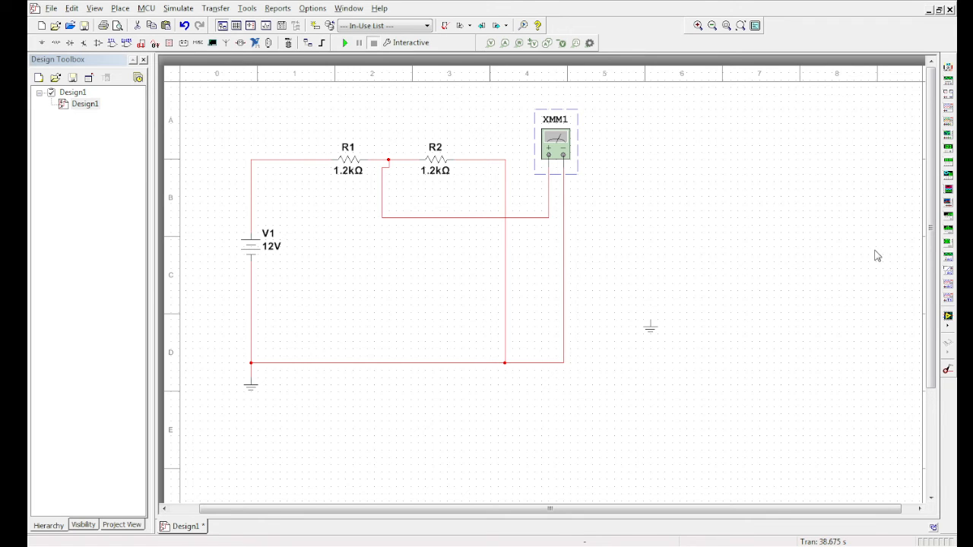
{"action": "mouse_move", "coordinate": [869, 338]}
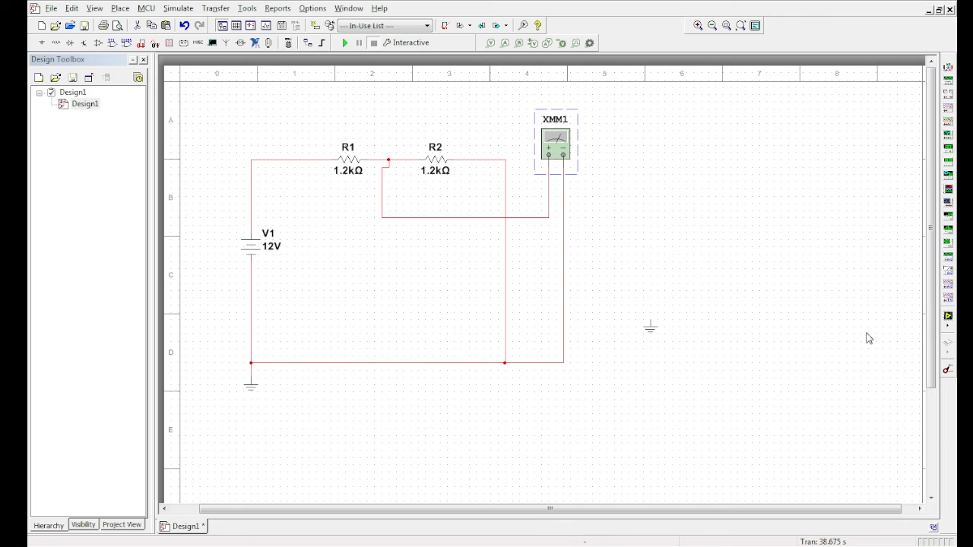
{"action": "mouse_move", "coordinate": [673, 257]}
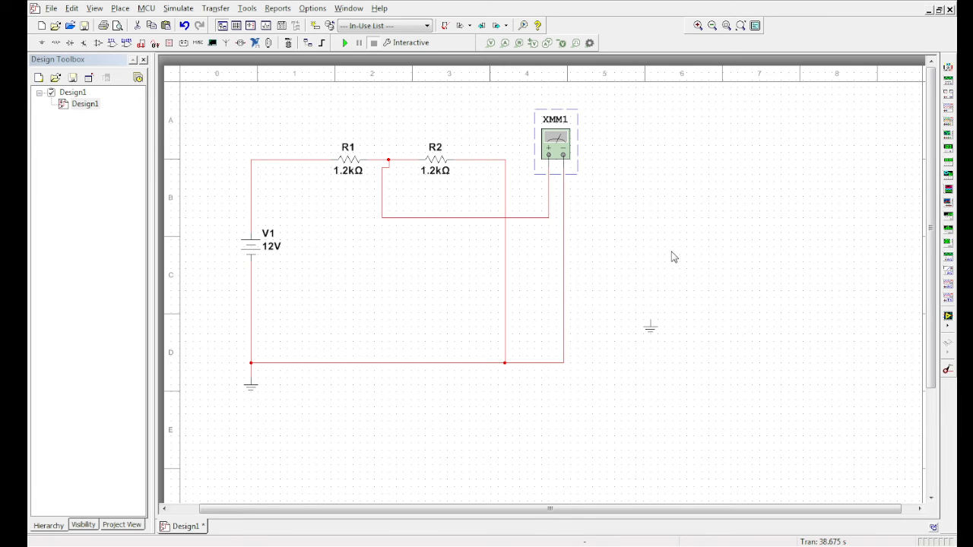
{"action": "mouse_move", "coordinate": [644, 267]}
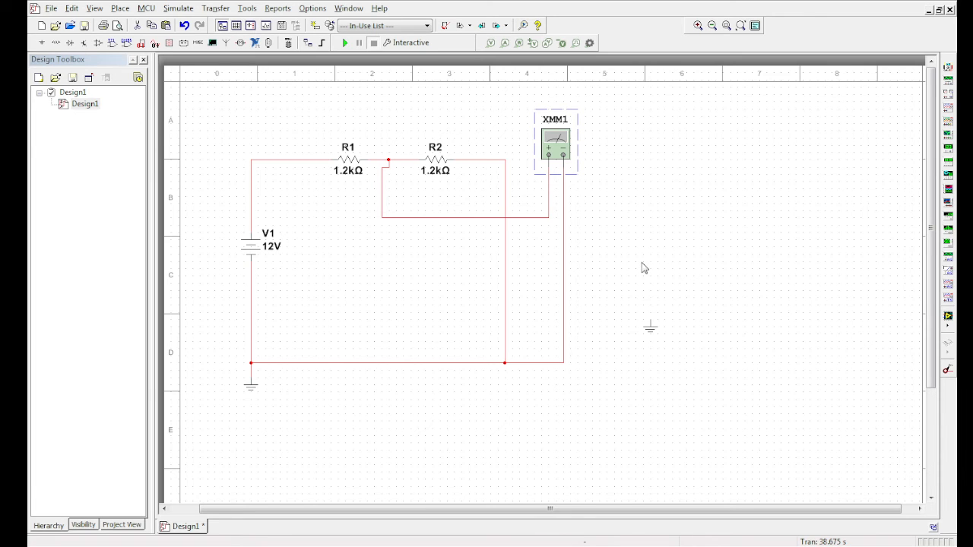
{"action": "mouse_move", "coordinate": [667, 249]}
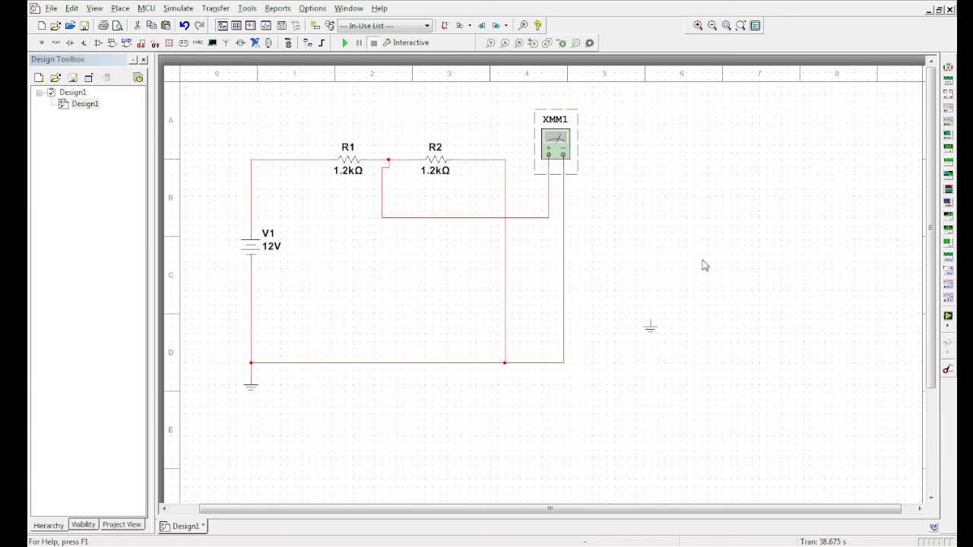
{"action": "mouse_move", "coordinate": [556, 157]}
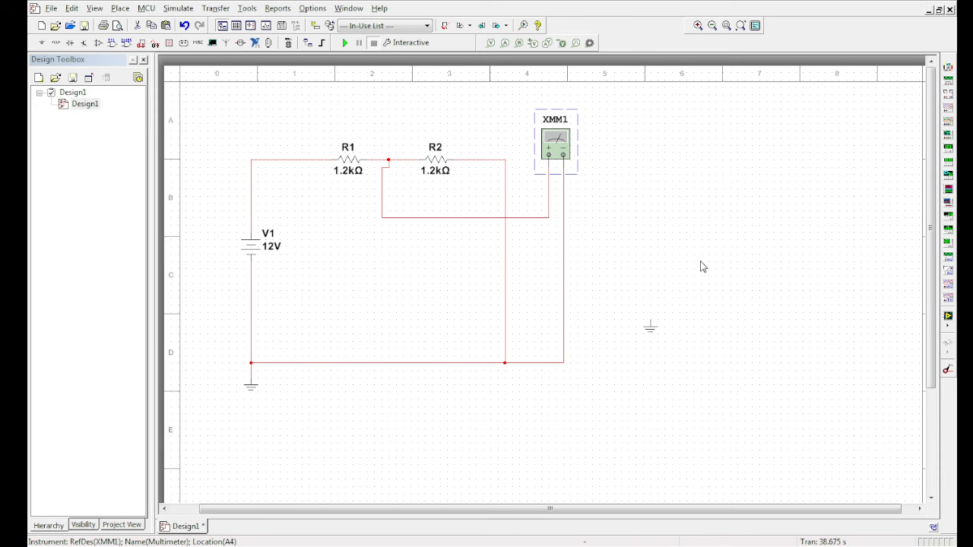
{"action": "mouse_move", "coordinate": [600, 209]}
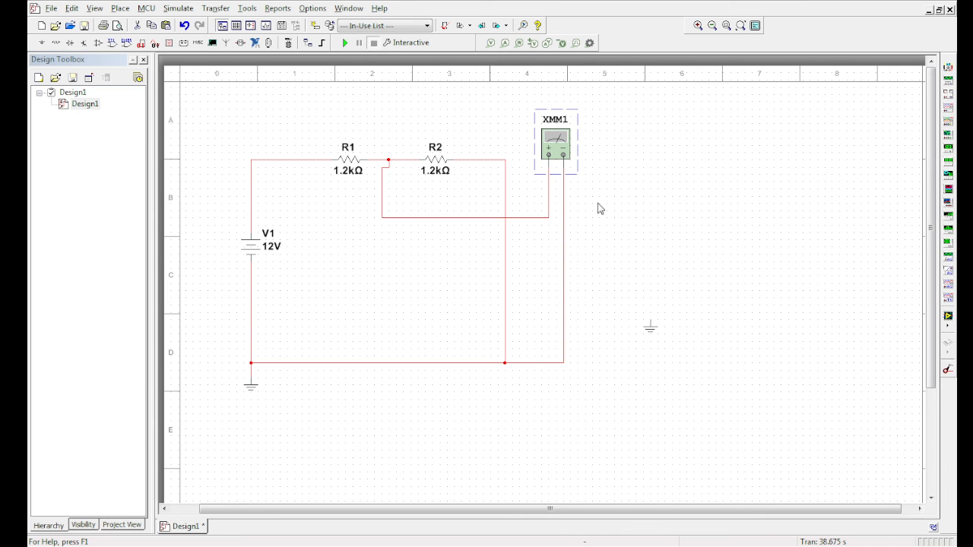
{"action": "mouse_move", "coordinate": [621, 221]}
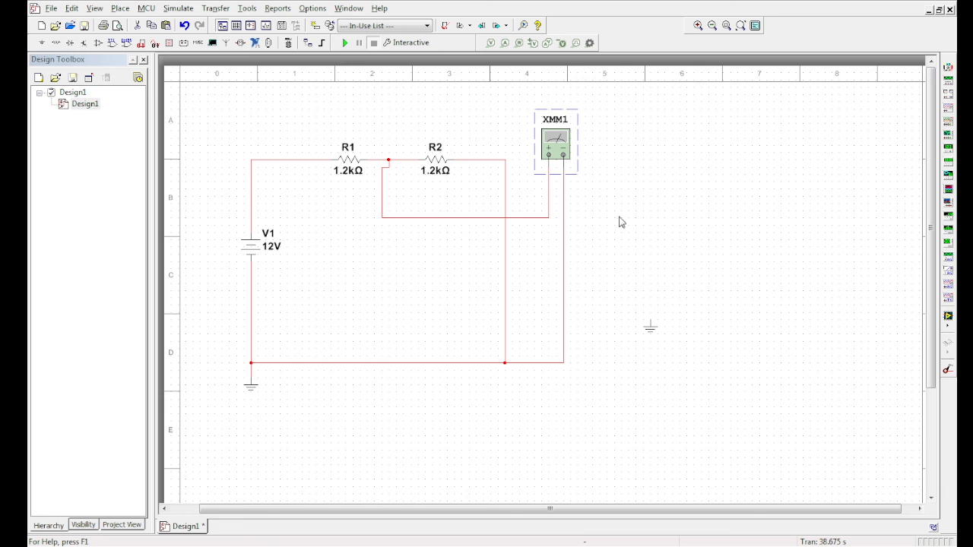
{"action": "mouse_move", "coordinate": [287, 69]}
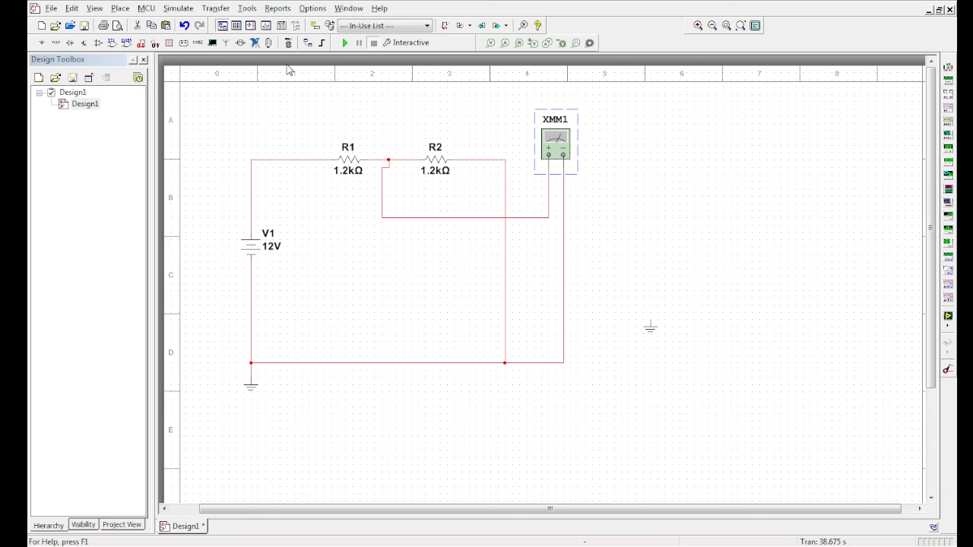